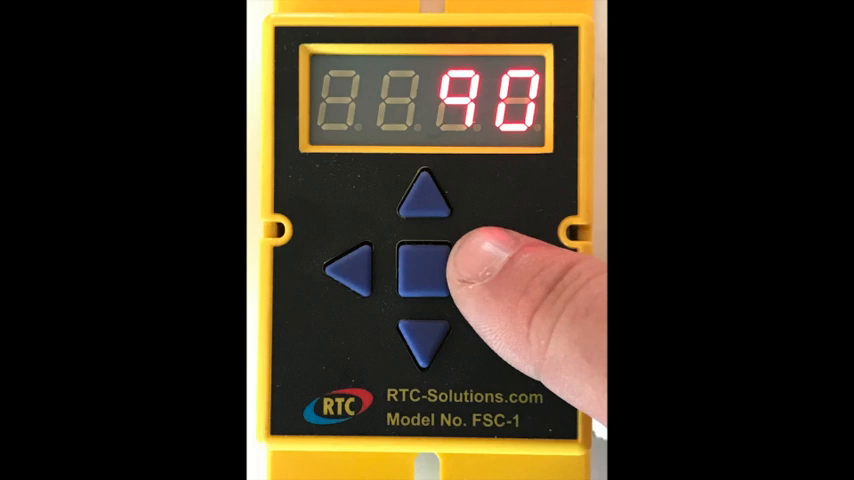
# Lower the speed limit from 90 to 20, save it, and advance to hSPd.
pyautogui.click(420, 270)
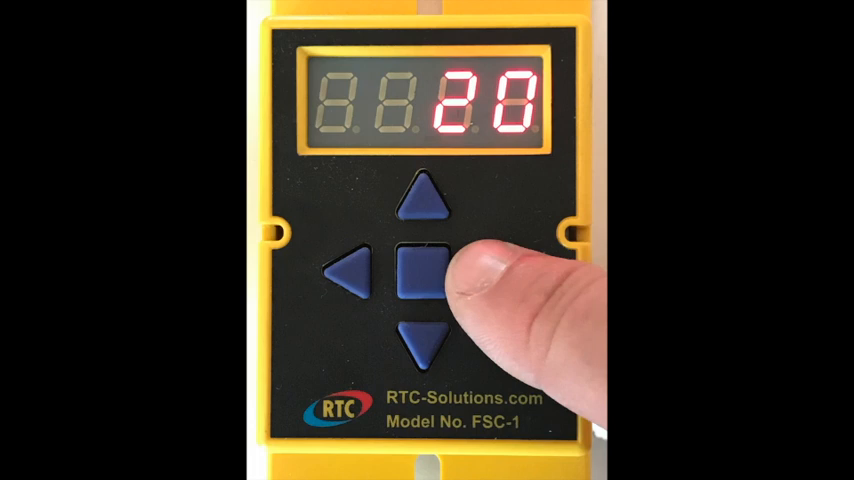
pyautogui.click(422, 270)
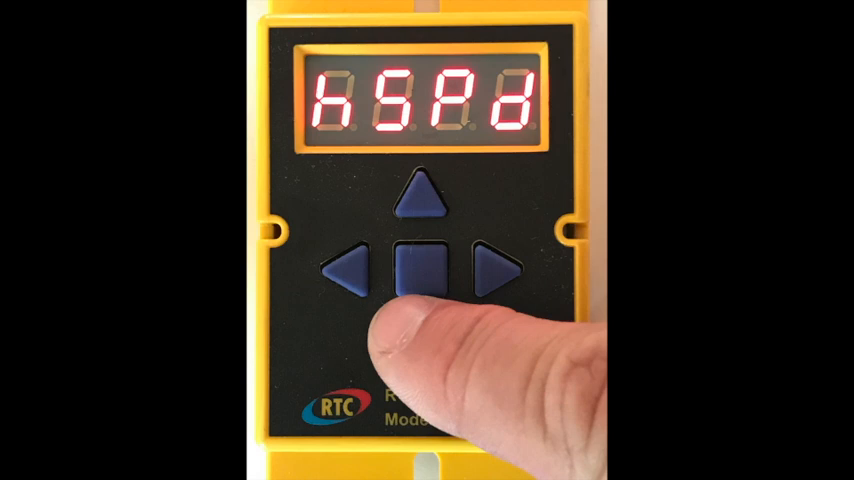
pyautogui.click(420, 270)
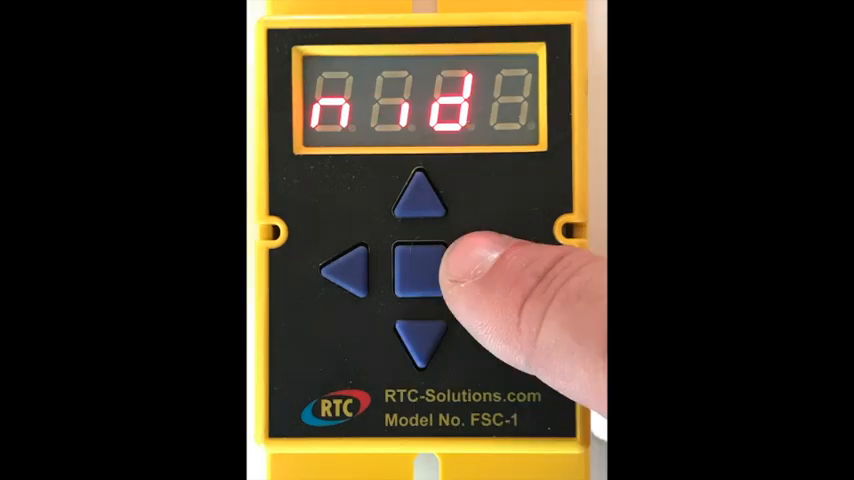
# Confirm hSPd and bring up the nid setting.
pyautogui.click(418, 276)
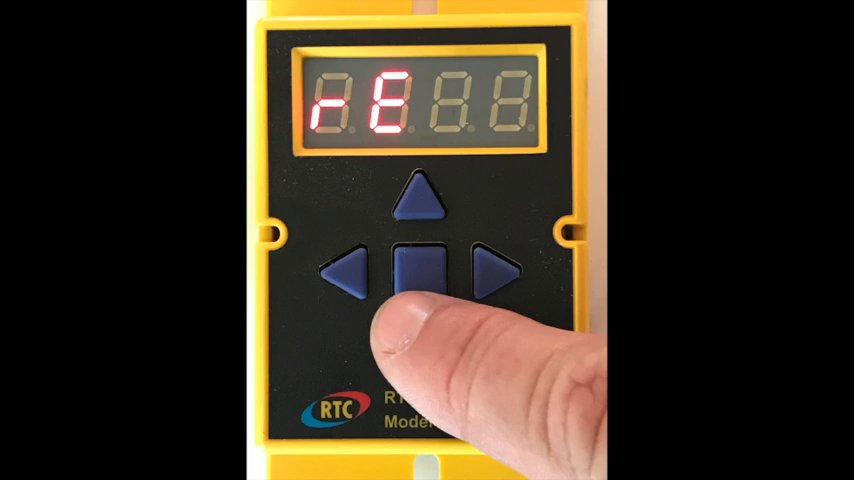
# Set remote input rE to EnAb and save it.
pyautogui.click(420, 270)
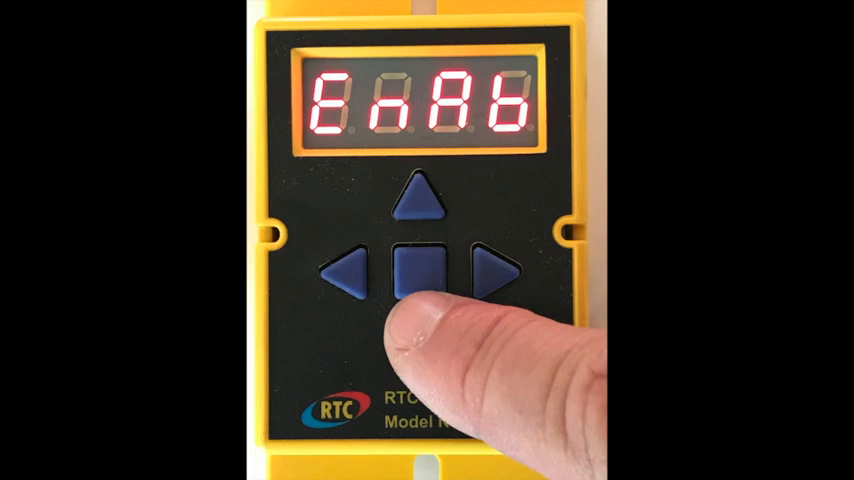
pyautogui.click(418, 276)
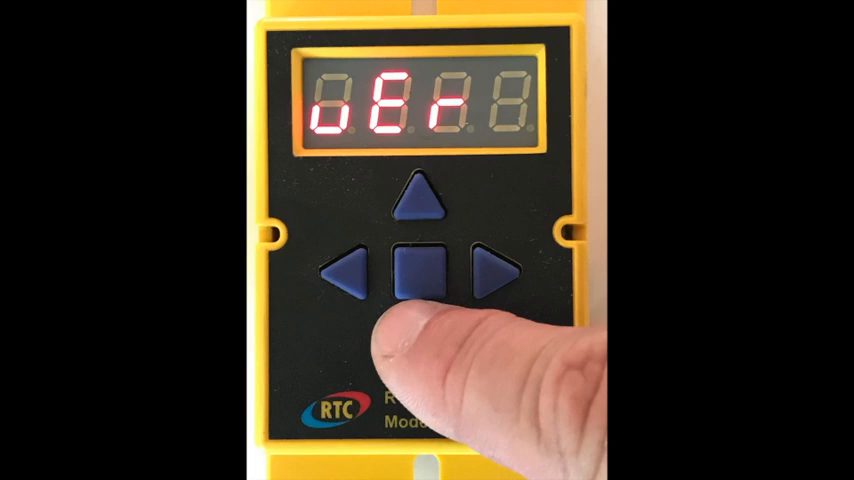
# Display the firmware version 1.07.2 from the uEr menu.
pyautogui.click(424, 272)
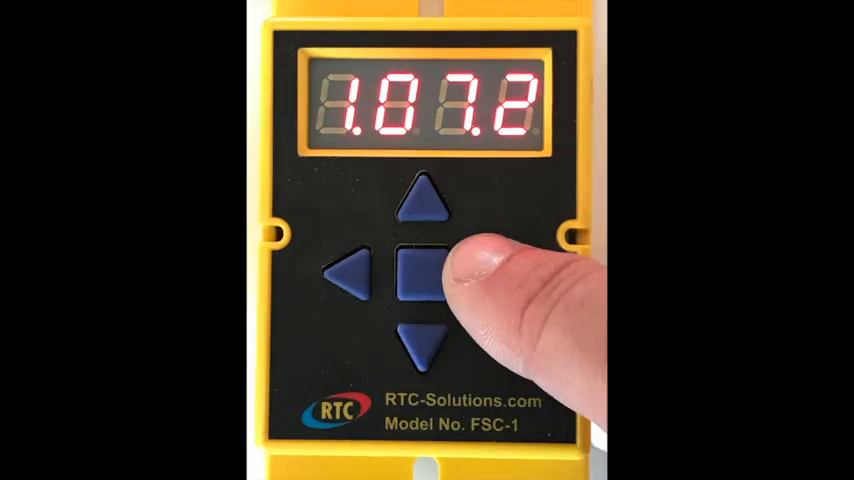